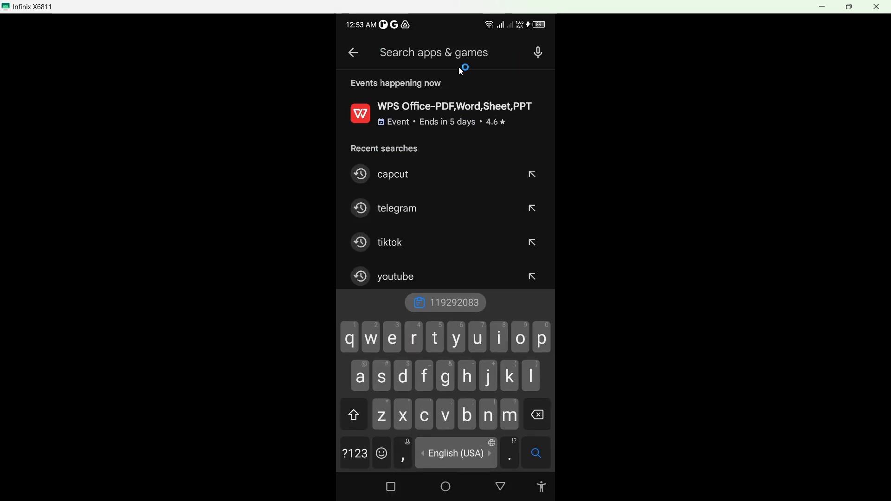
Search the Play Store for Telegram and start its update.
{"action": "type", "text": "tr"}
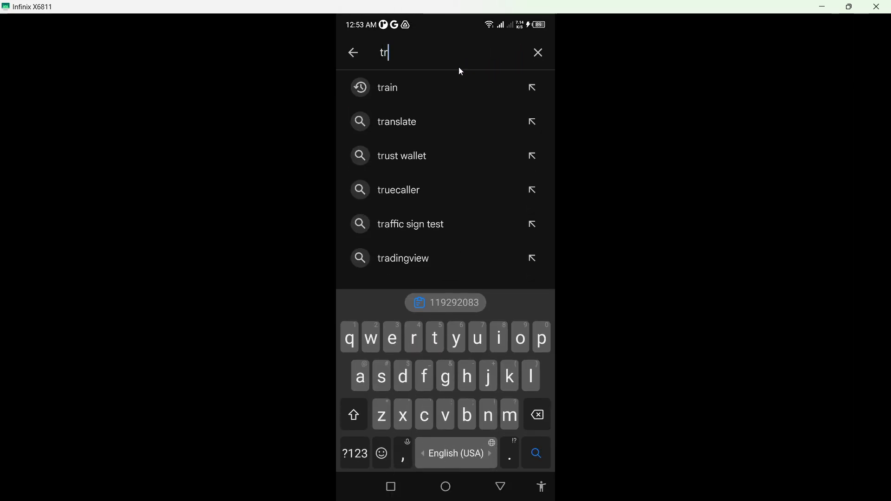
{"action": "type", "text": "tel"}
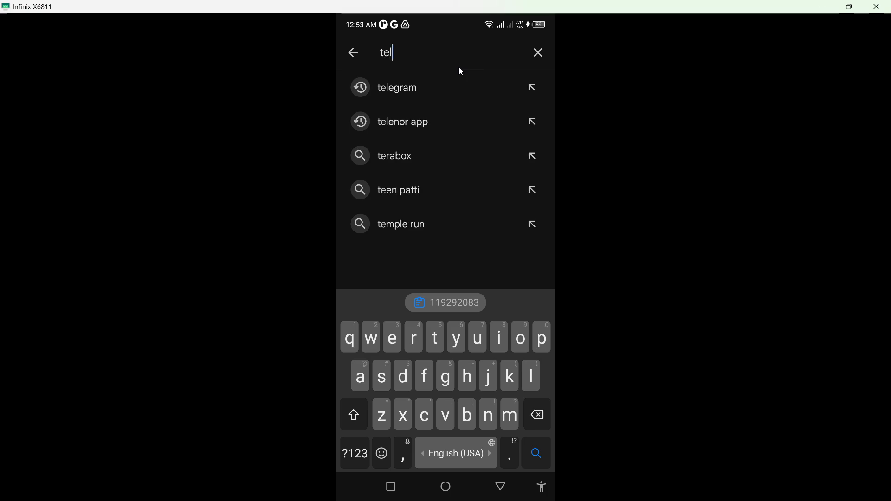
{"action": "left_click", "coordinate": [397, 87]}
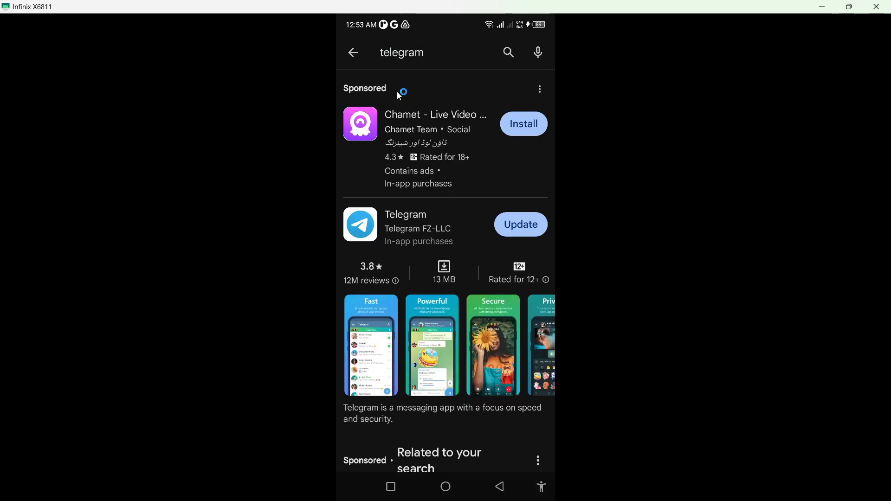
{"action": "left_click", "coordinate": [406, 224]}
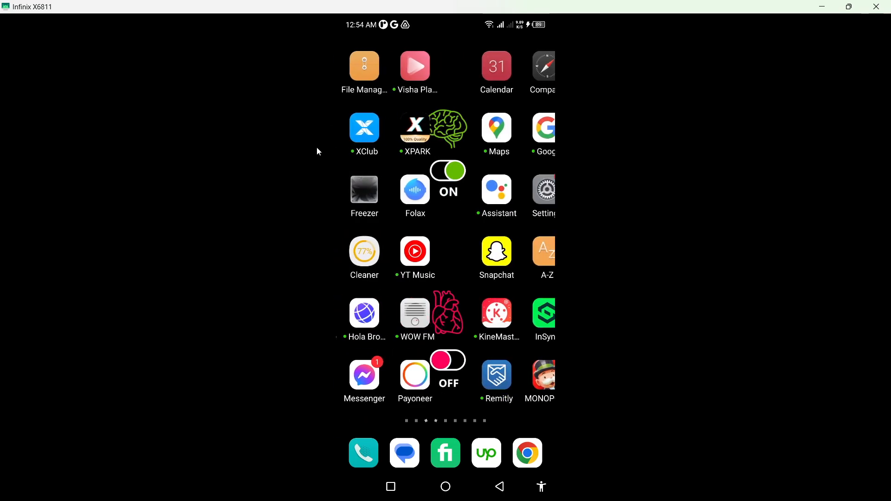
Reach the installed app list in Settings and search for 'tele'.
{"action": "left_click", "coordinate": [542, 188]}
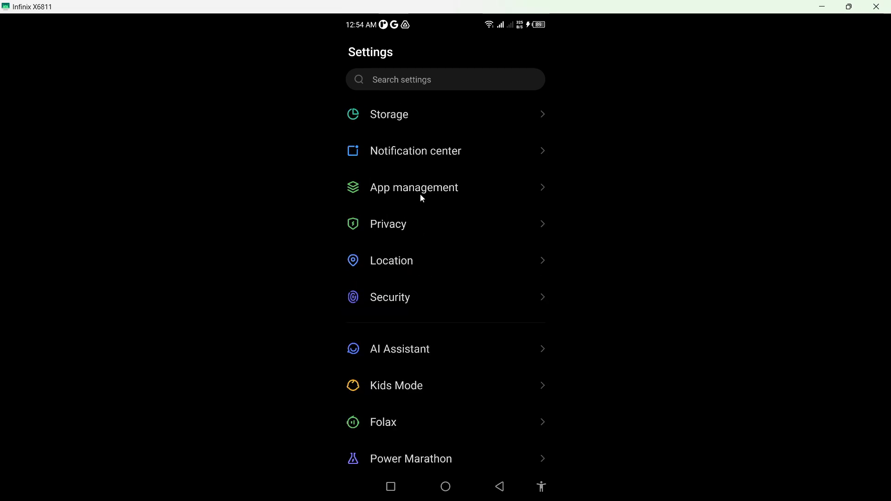
{"action": "left_click", "coordinate": [414, 188]}
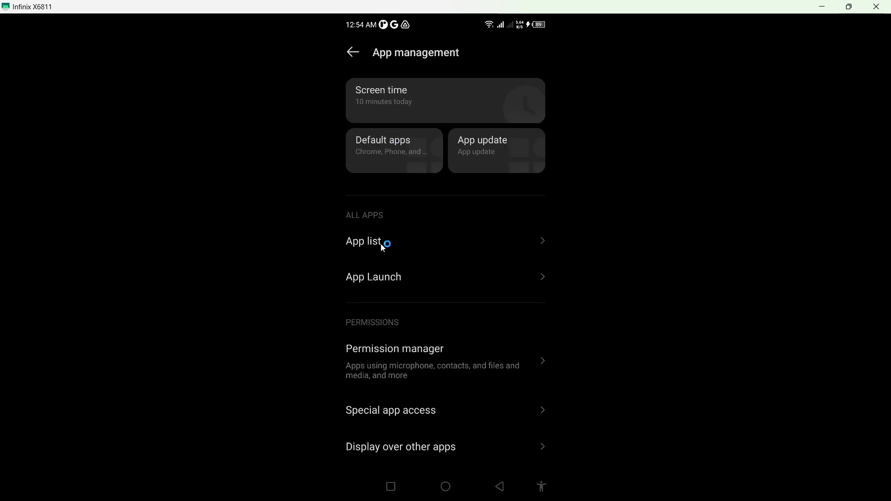
{"action": "left_click", "coordinate": [368, 241]}
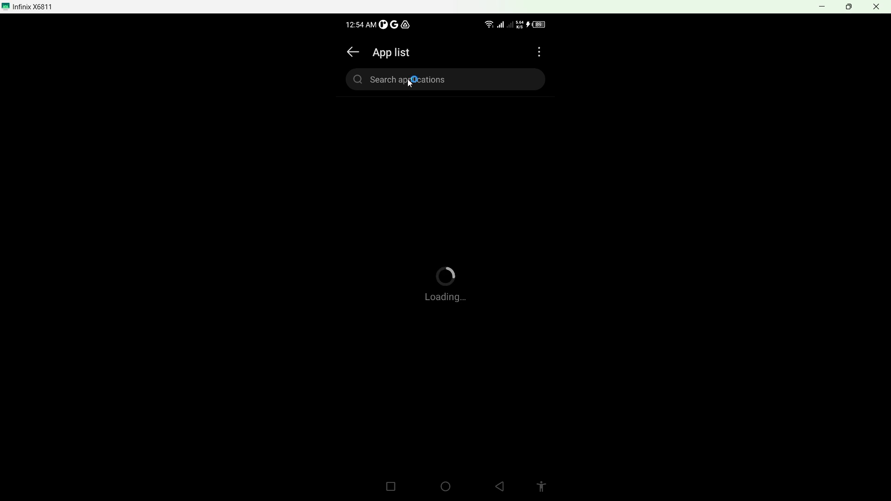
{"action": "type", "text": "tele"}
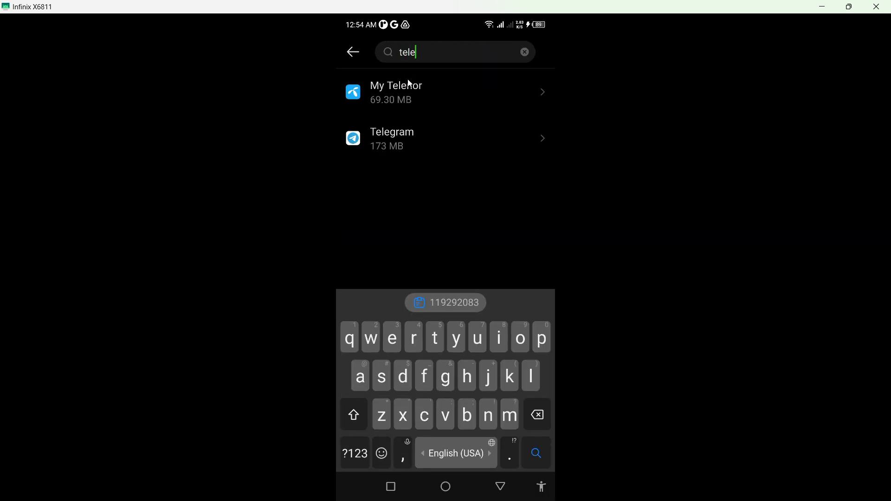
Clear Telegram's stored data from its Storage & cache page (183 MB total).
{"action": "left_click", "coordinate": [392, 139]}
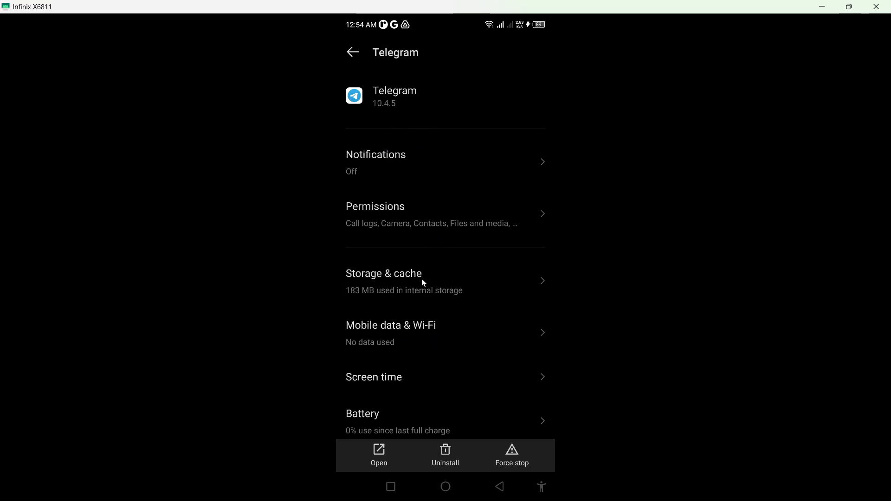
{"action": "left_click", "coordinate": [384, 281]}
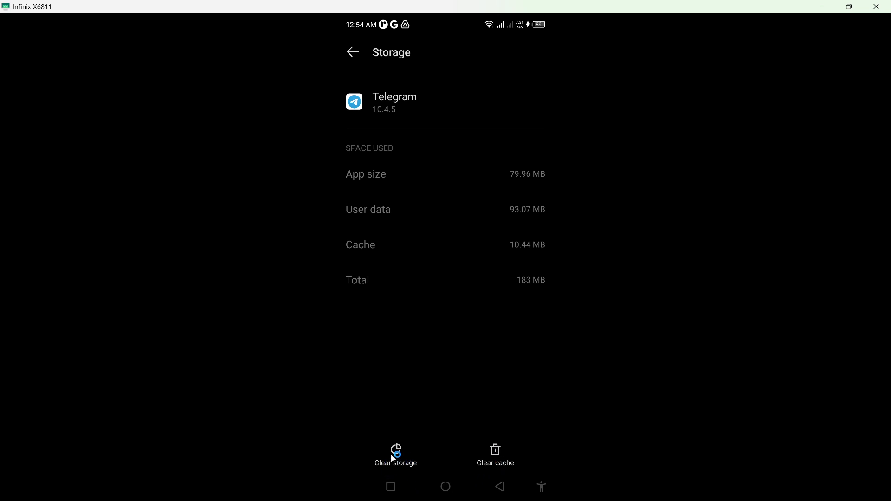
{"action": "left_click", "coordinate": [353, 52]}
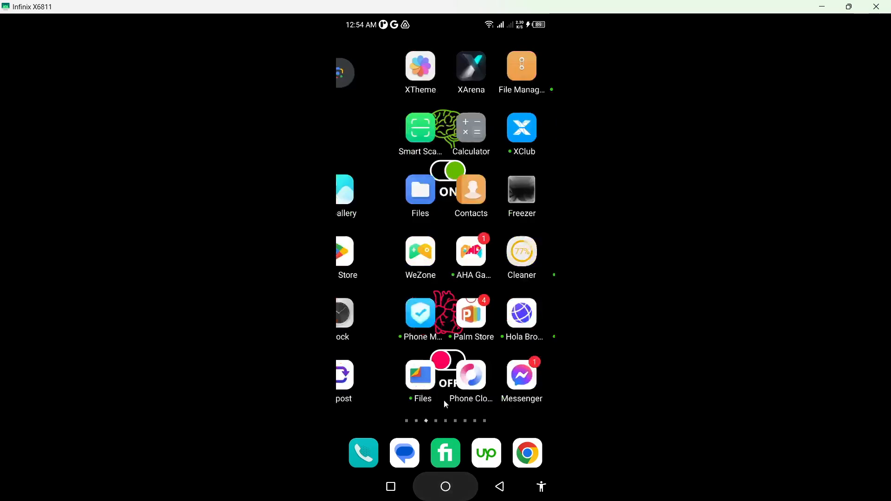
Swipe across home screen pages and launch Telegram.
{"action": "scroll", "scroll_direction": "left", "scroll_amount": 3}
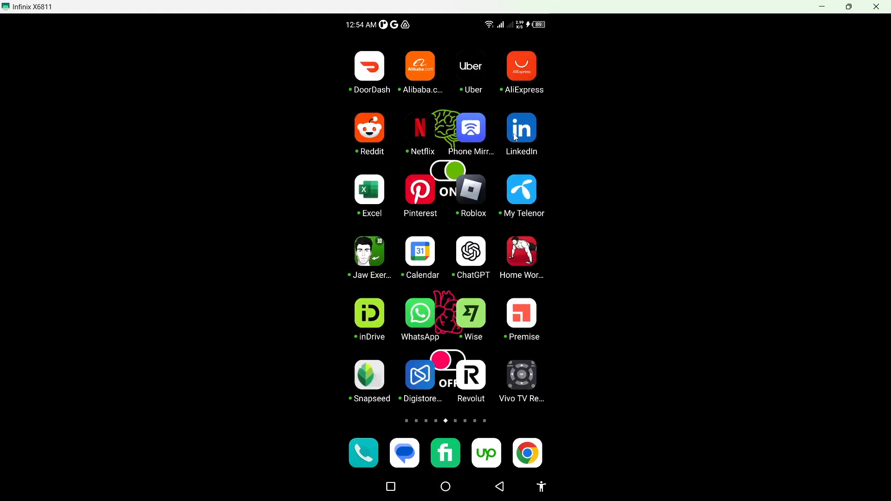
{"action": "scroll", "scroll_direction": "left", "scroll_amount": 3}
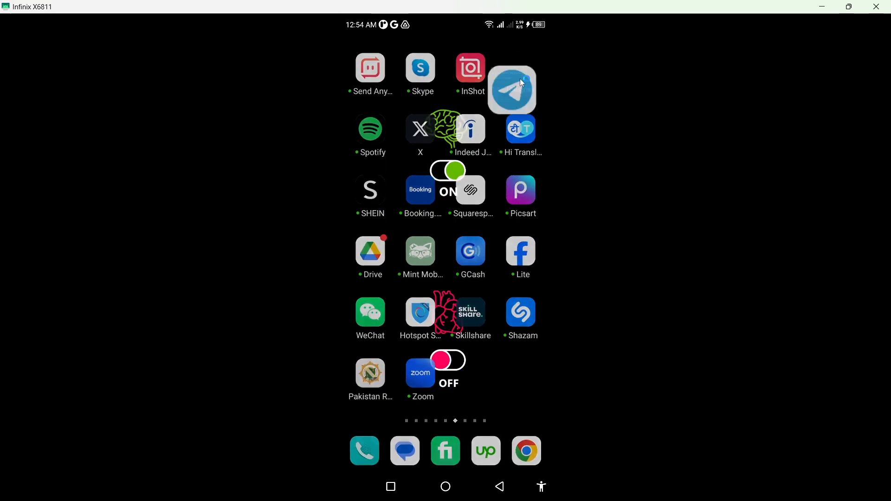
{"action": "left_click", "coordinate": [511, 88]}
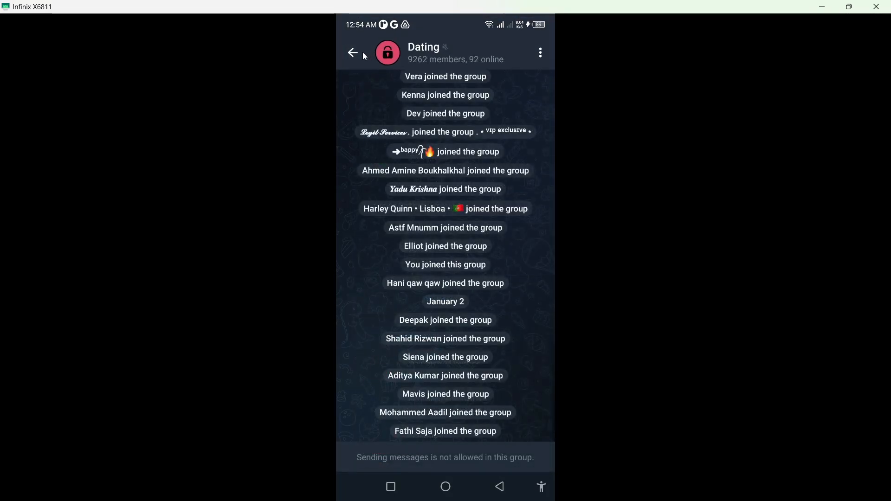
Leave the group chat and reach Telegram Settings through the side menu.
{"action": "left_click", "coordinate": [353, 52]}
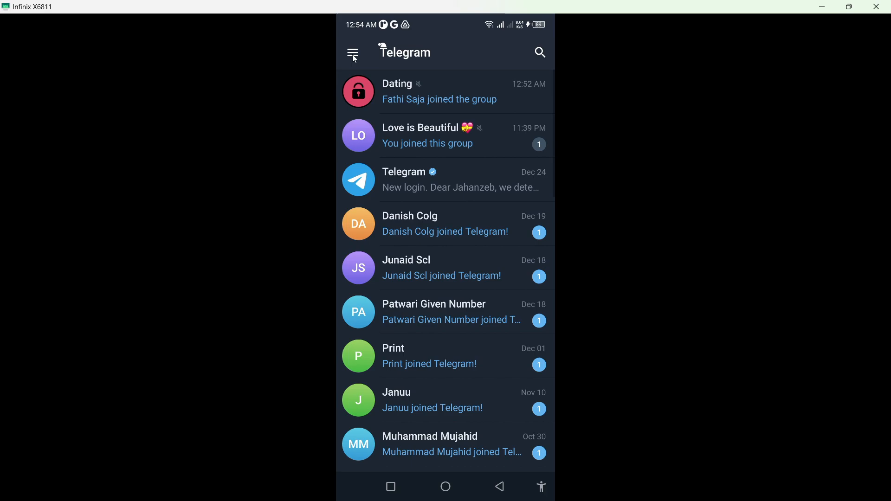
{"action": "left_click", "coordinate": [353, 52]}
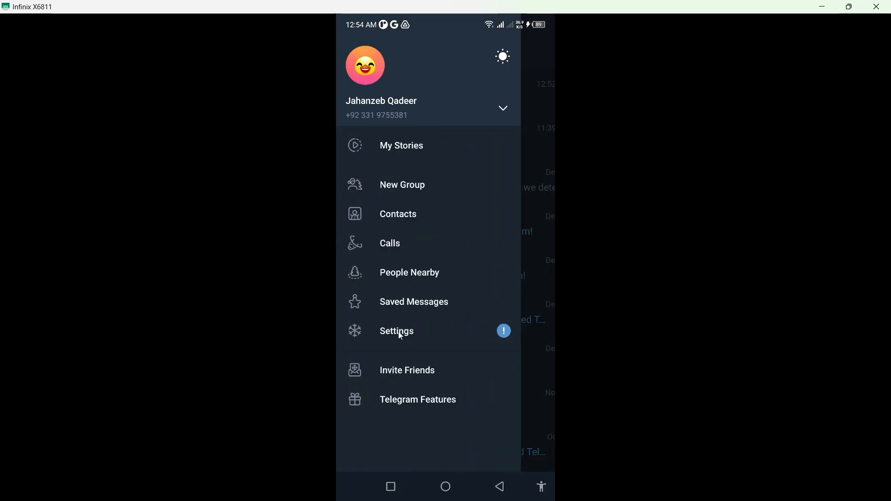
{"action": "left_click", "coordinate": [396, 331]}
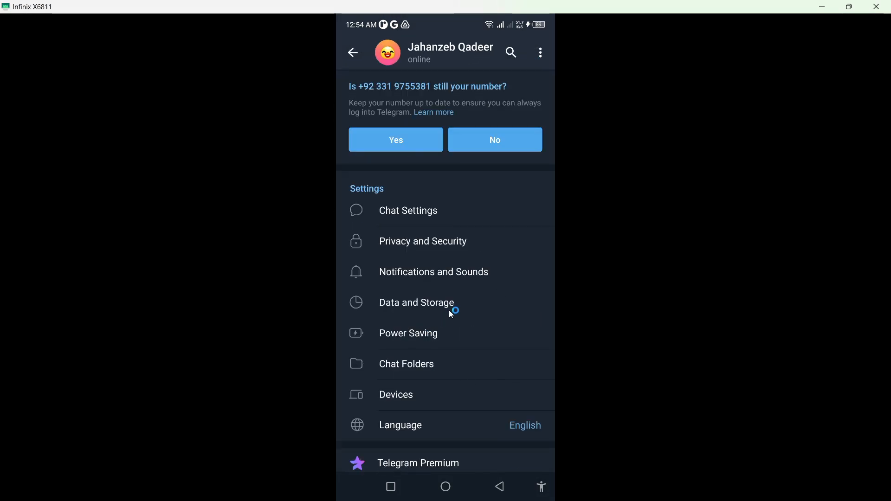
Browse Data and Storage (16.3 MB storage, 232.9 MB data usage) and return to Settings.
{"action": "left_click", "coordinate": [416, 302]}
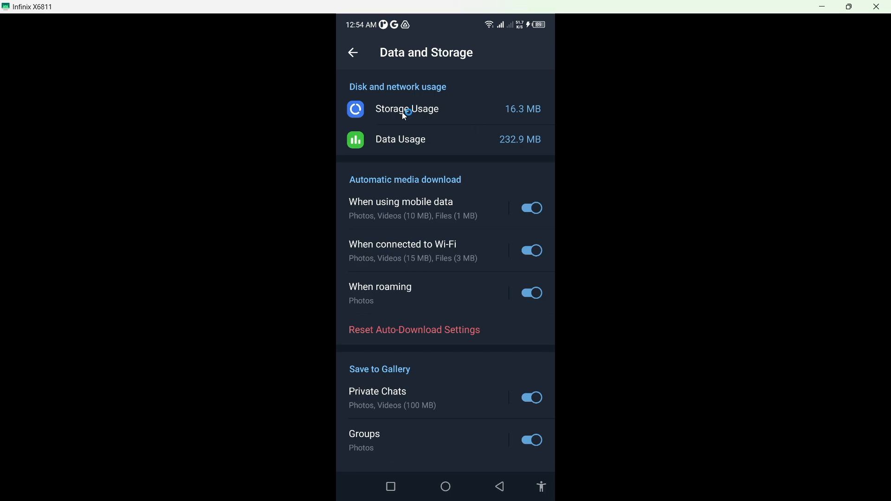
{"action": "scroll", "scroll_direction": "down", "scroll_amount": 3}
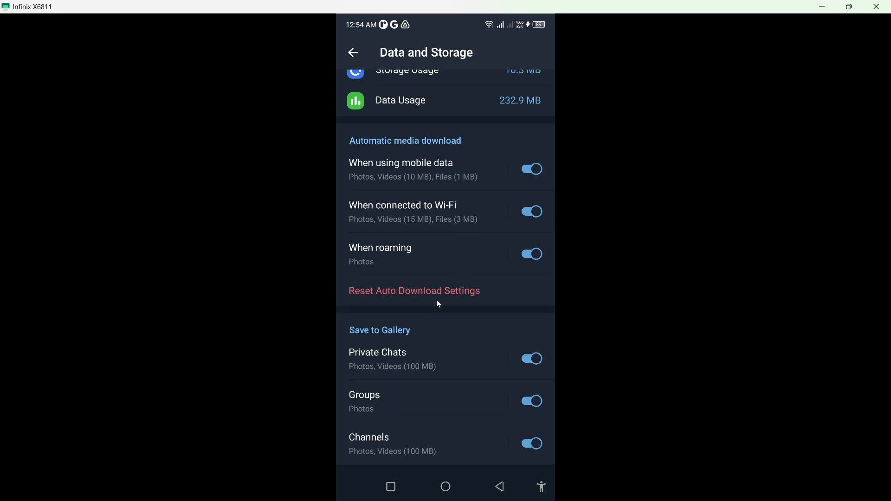
{"action": "scroll", "scroll_direction": "down", "scroll_amount": 3}
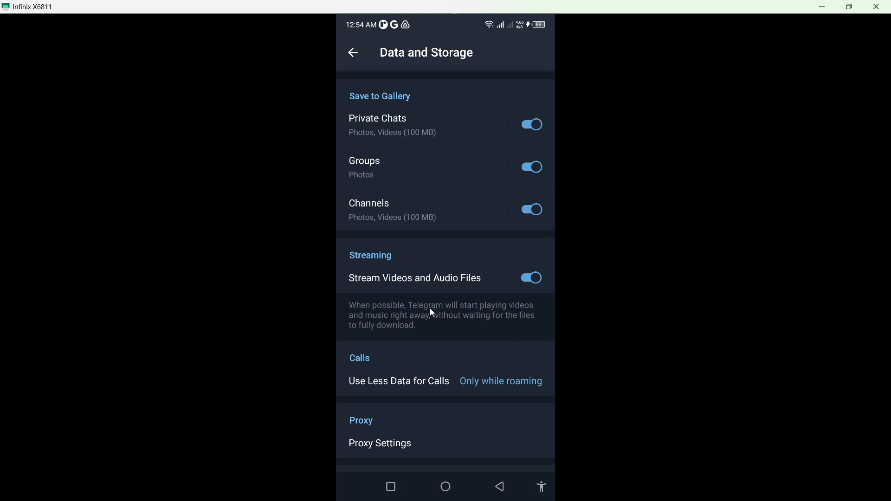
{"action": "scroll", "scroll_direction": "down", "scroll_amount": 3}
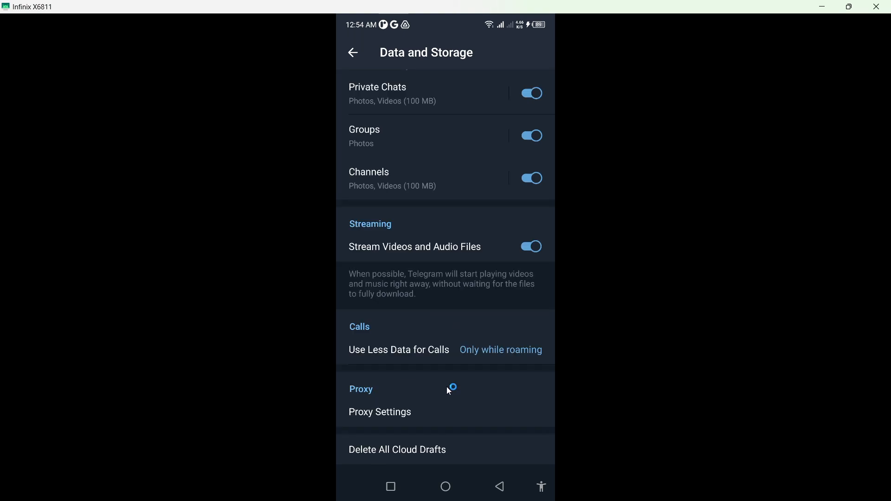
{"action": "mouse_move", "coordinate": [419, 457]}
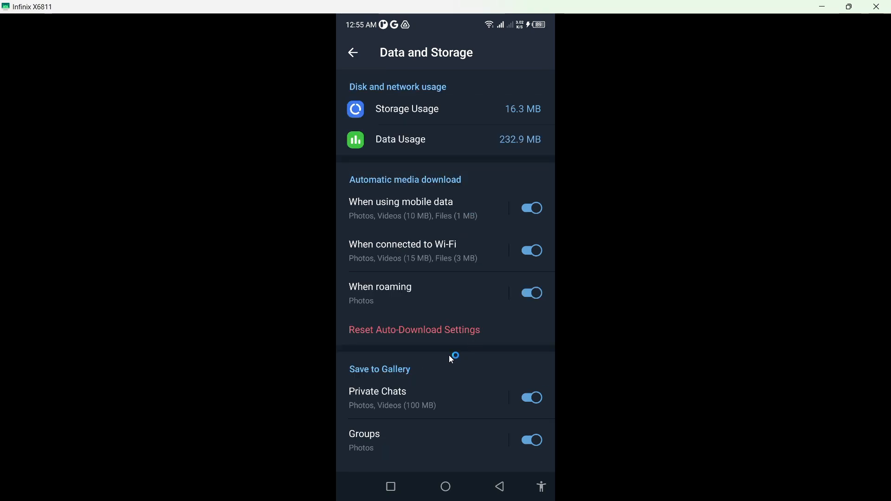
{"action": "mouse_move", "coordinate": [356, 95]}
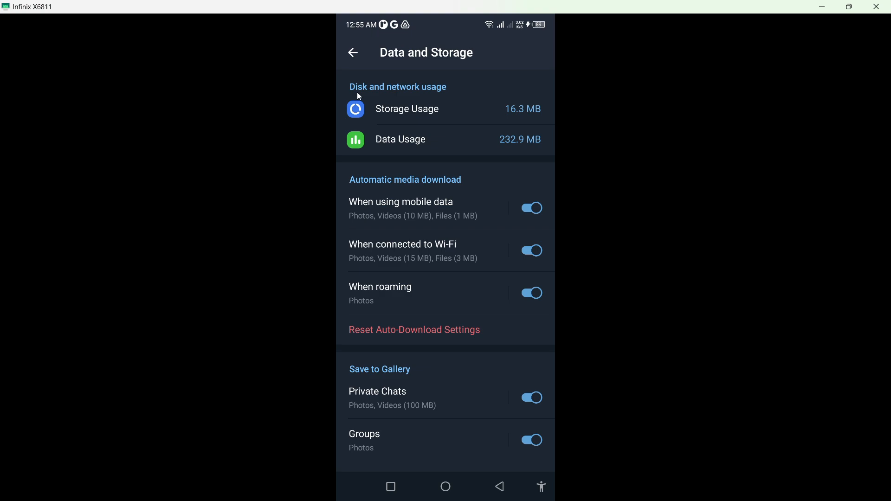
{"action": "left_click", "coordinate": [353, 52]}
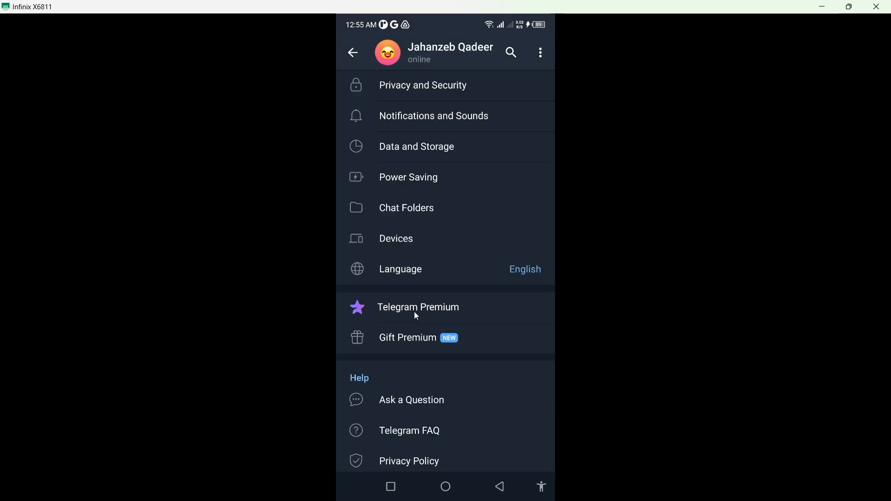
Browse the Telegram Premium feature list (PKR800/month annual) and return home.
{"action": "left_click", "coordinate": [418, 307]}
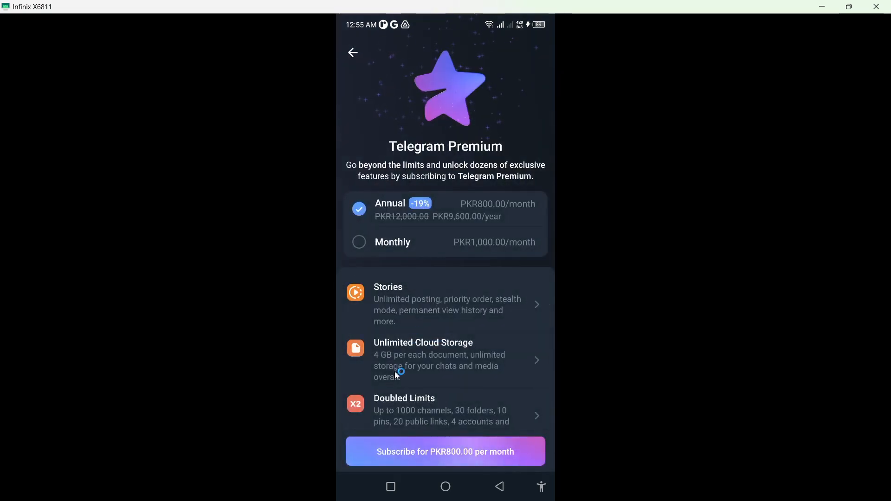
{"action": "scroll", "scroll_direction": "down", "scroll_amount": 3}
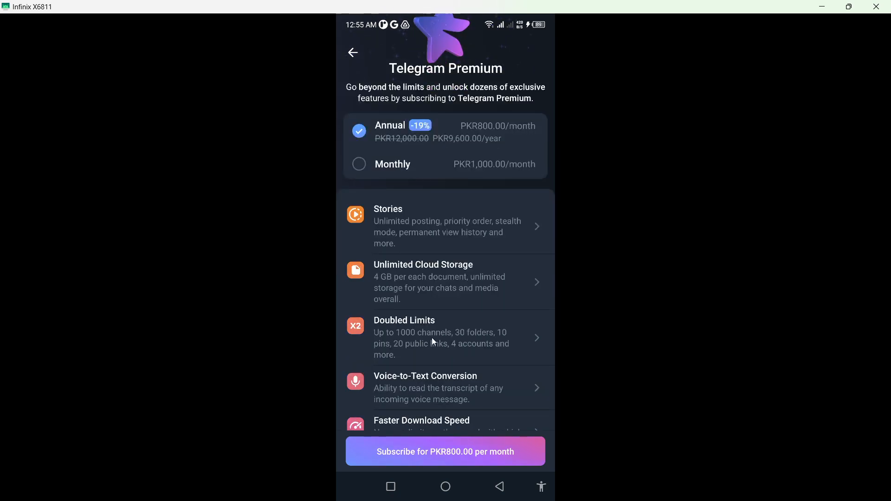
{"action": "scroll", "scroll_direction": "down", "scroll_amount": 3}
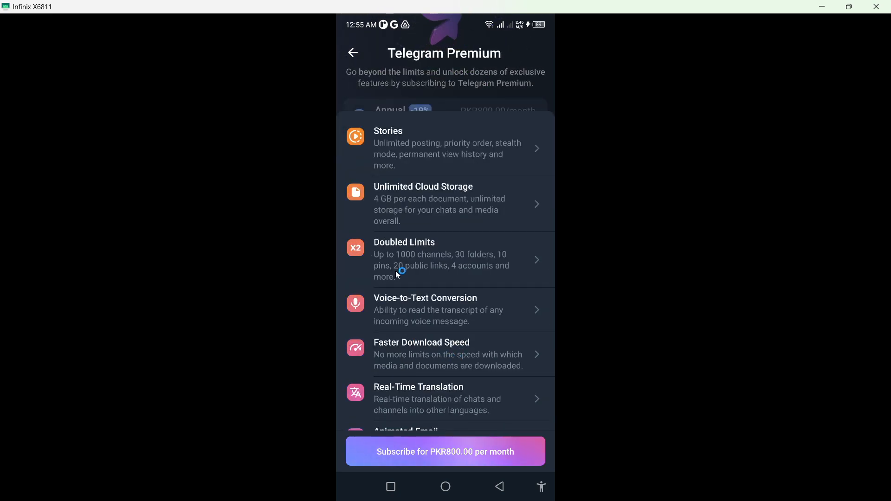
{"action": "scroll", "scroll_direction": "down", "scroll_amount": 3}
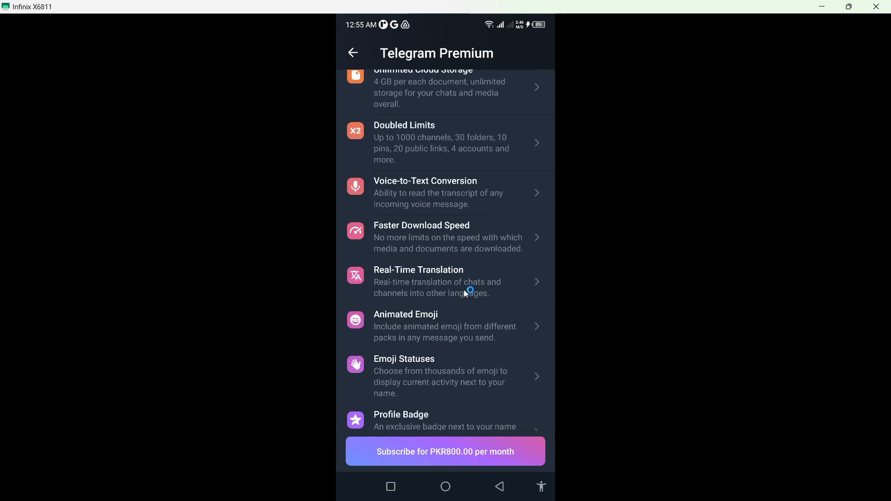
{"action": "scroll", "scroll_direction": "down", "scroll_amount": 3}
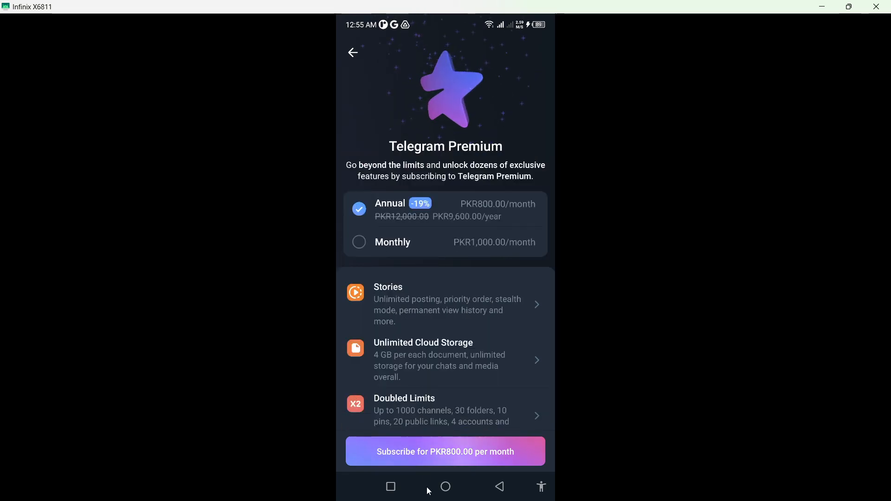
{"action": "left_click", "coordinate": [446, 487]}
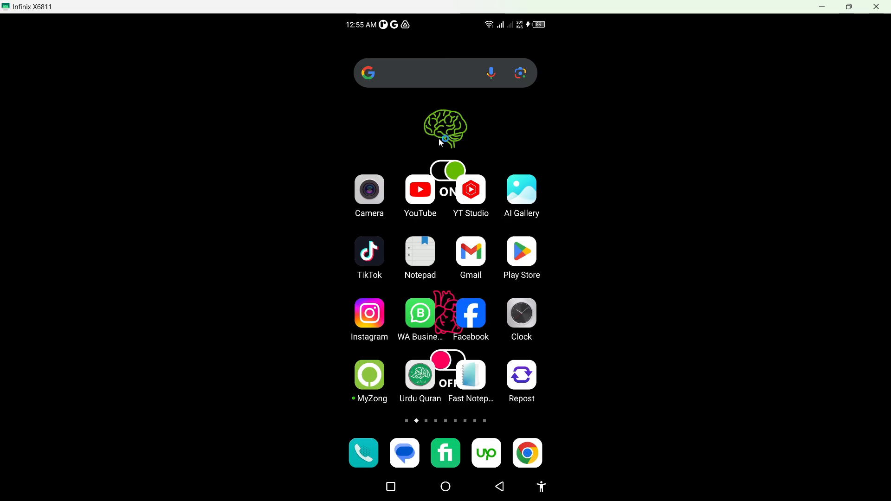
{"action": "mouse_move", "coordinate": [445, 139]}
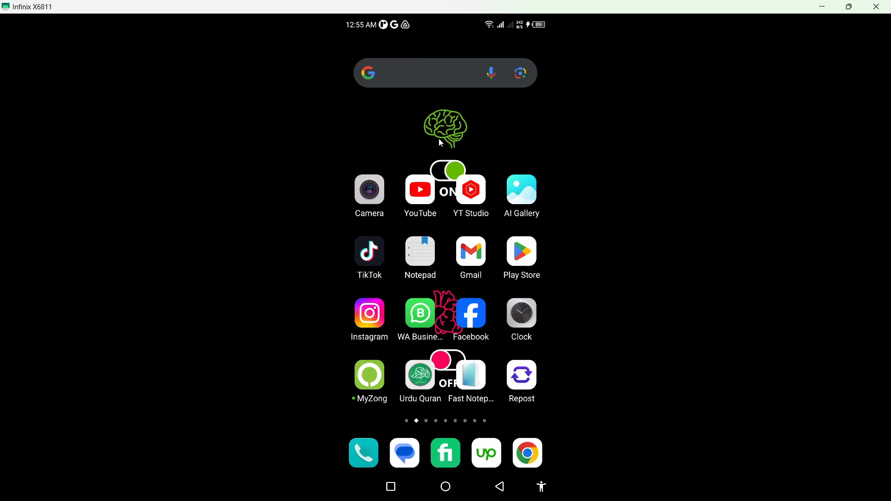